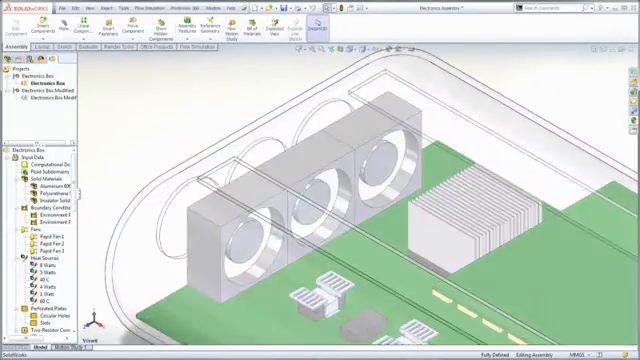
Step: Switch from the electronics enclosure to the pump assembly with its Project_CFD flow project
{"action": "left_click", "coordinate": [48, 71]}
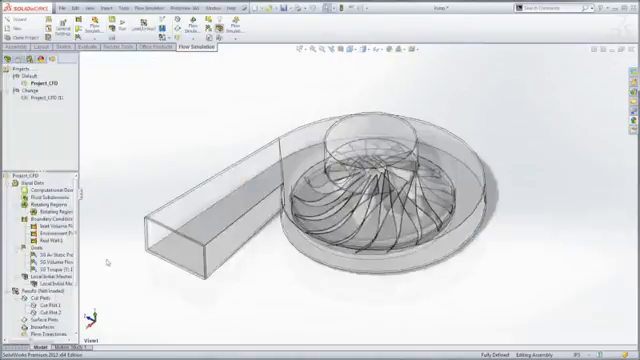
Step: Check the pump geometry and display the fluid volume in the casing and outlet duct
{"action": "right_click", "coordinate": [48, 99]}
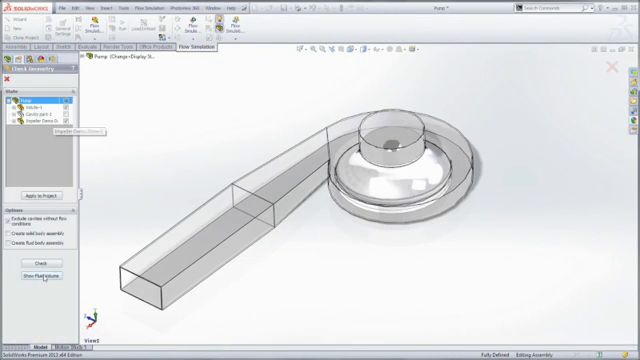
{"action": "left_click", "coordinate": [26, 264]}
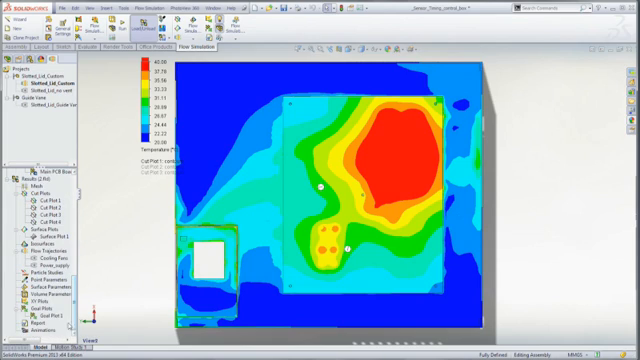
Step: Bring up the Results context menu over the enclosure's temperature cut plot
{"action": "right_click", "coordinate": [22, 159]}
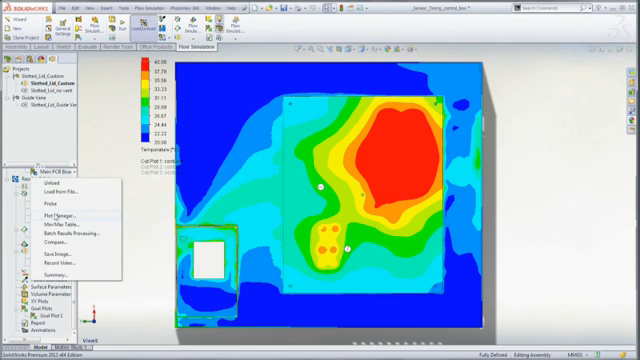